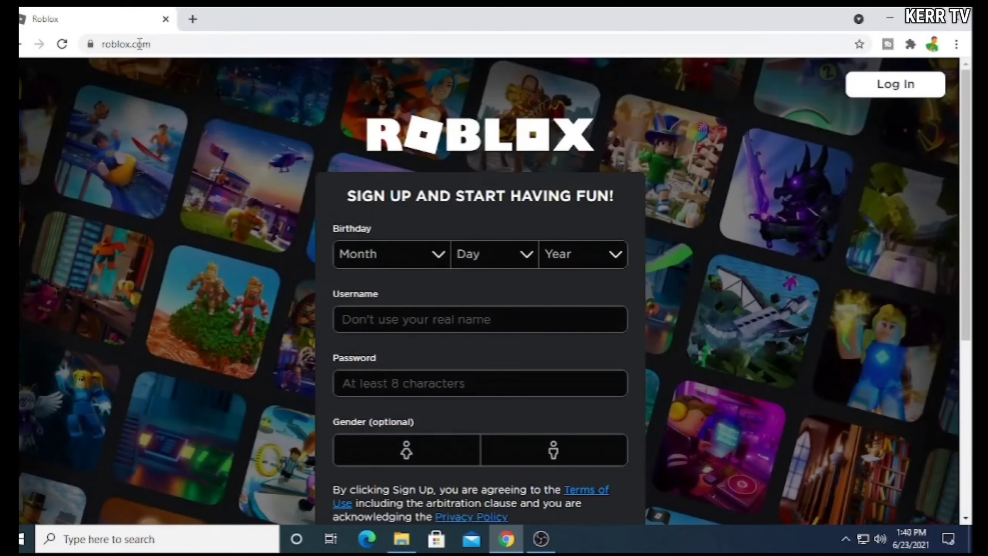
mouse_move(894, 83)
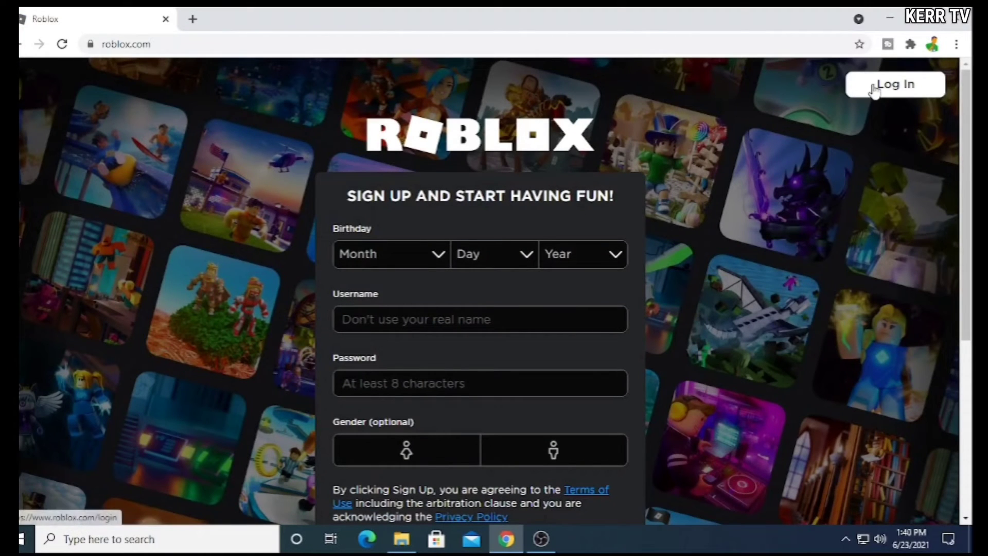
Step: Enter username 'Liza' and the password on the Roblox login page
click(895, 84)
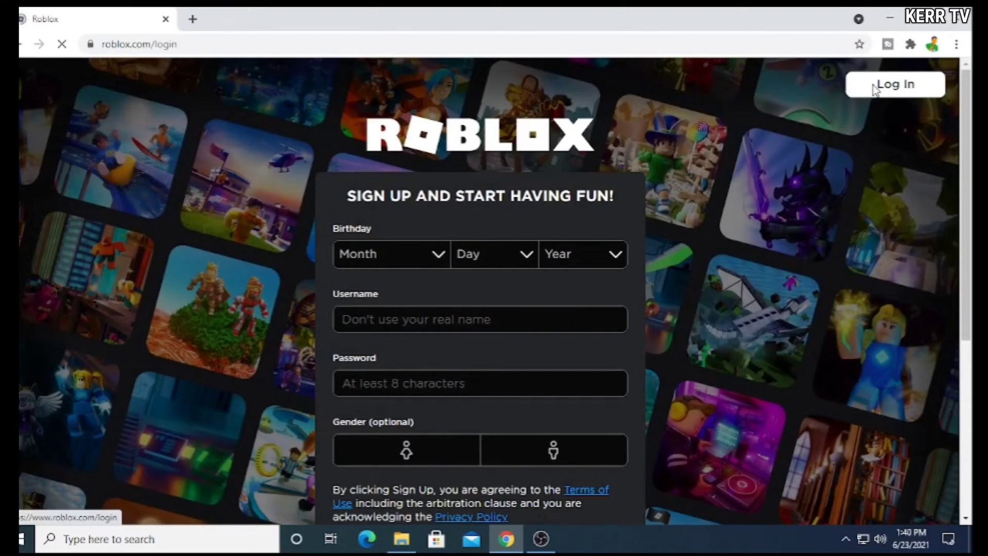
click(895, 83)
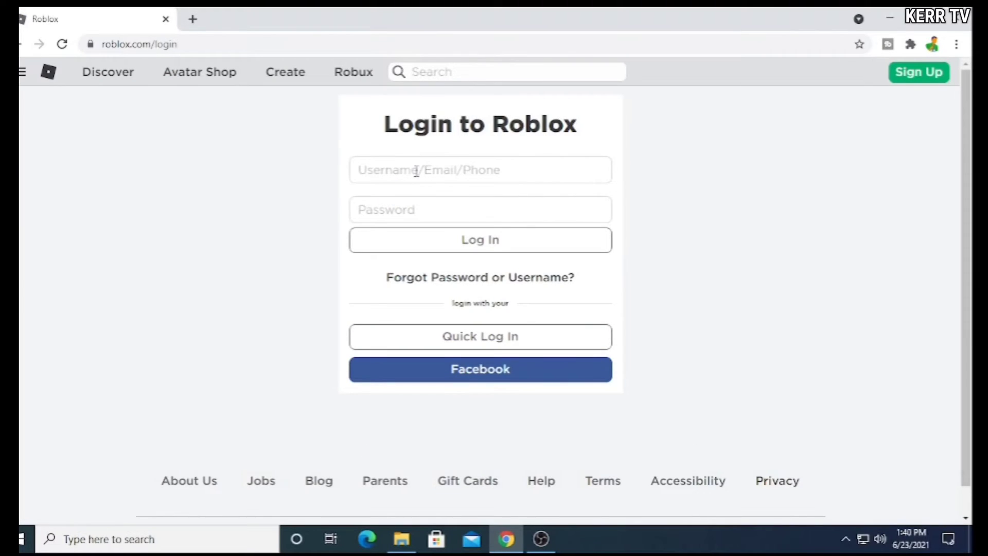
click(479, 170)
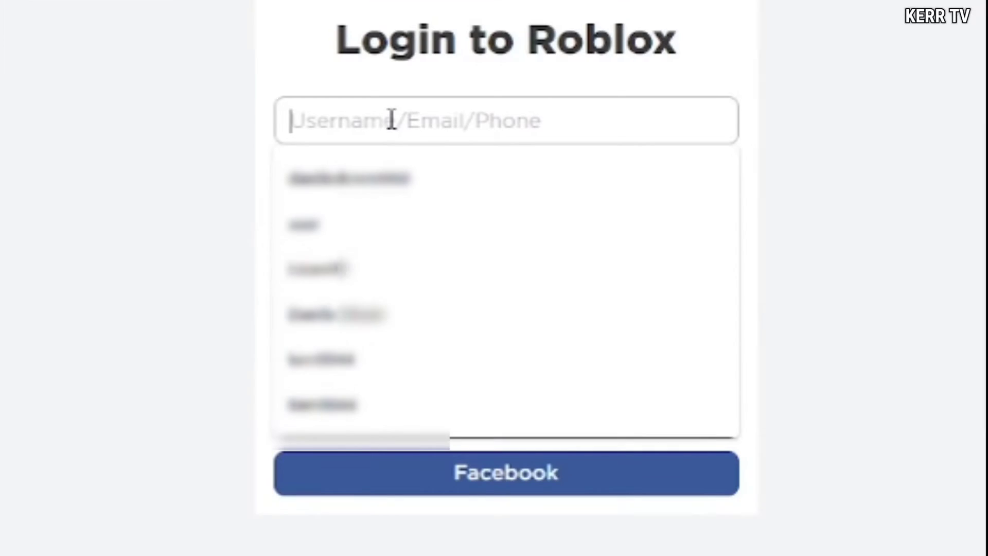
text(Lizani10)
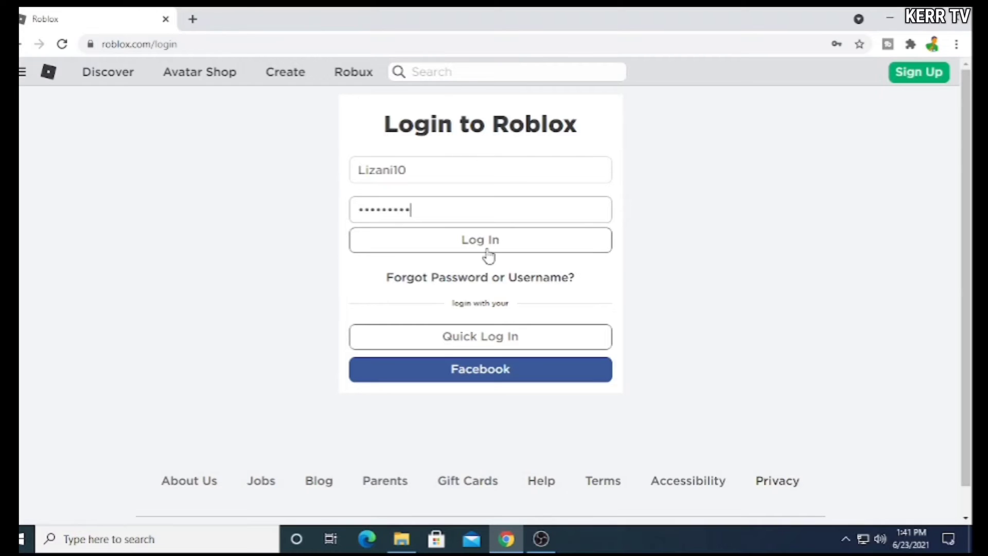
Step: Sign in to Roblox and go to the Boxing League page from Continue
click(480, 240)
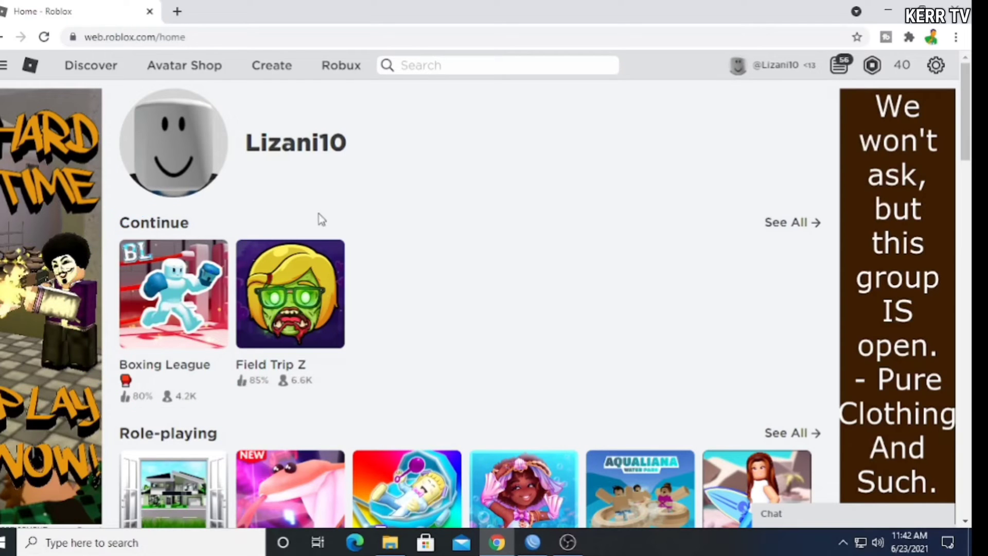
click(173, 294)
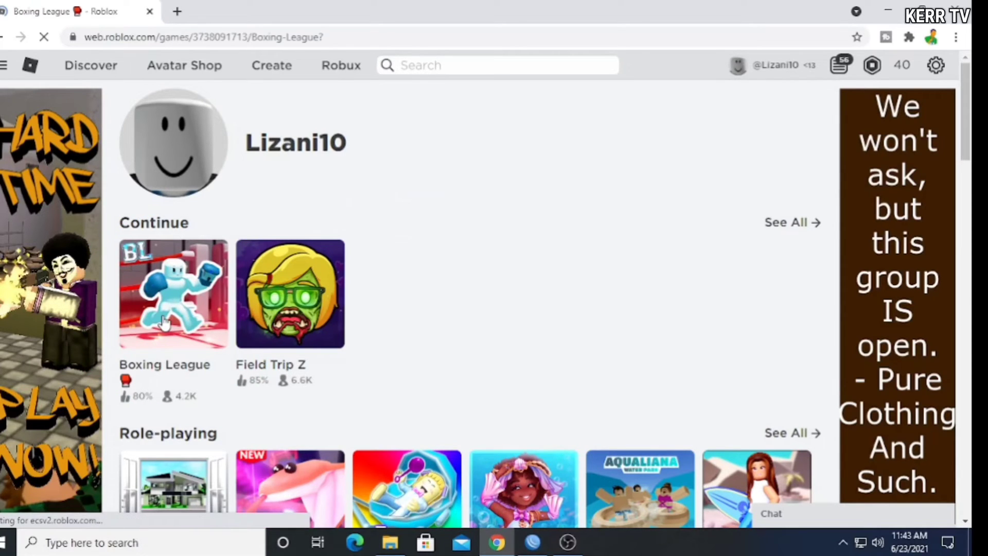
click(173, 294)
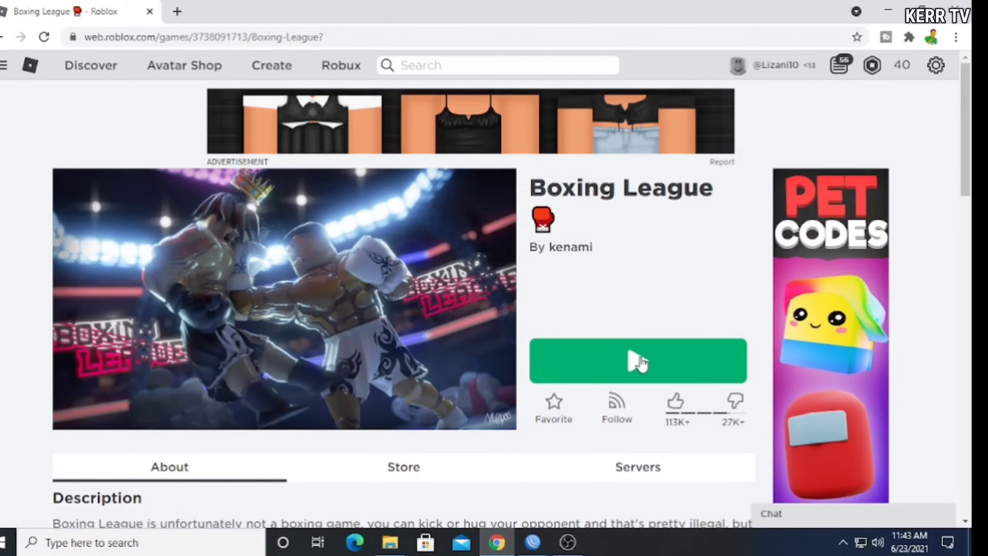
Step: Attempt to play Boxing League and download the Roblox installer from the popup
click(638, 361)
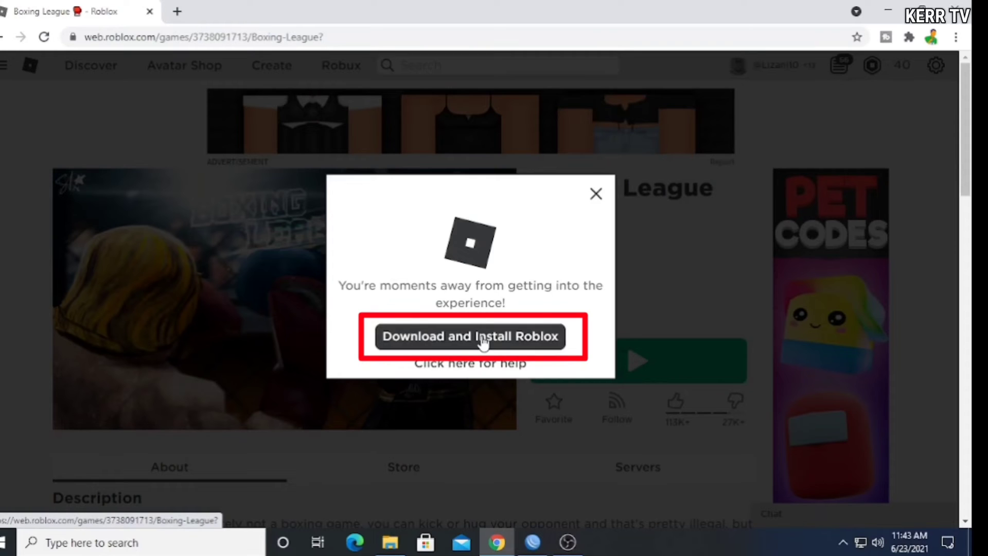
click(469, 335)
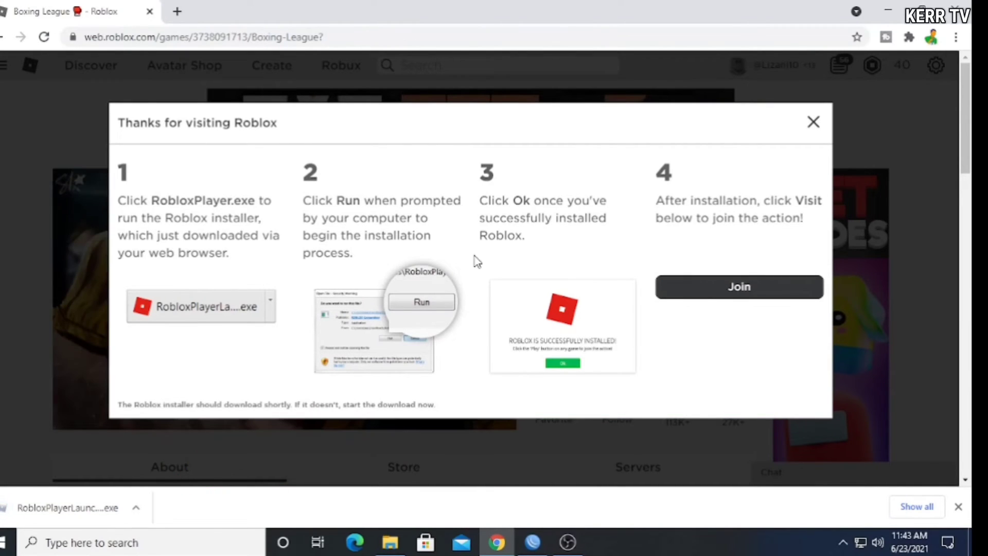
mouse_move(591, 433)
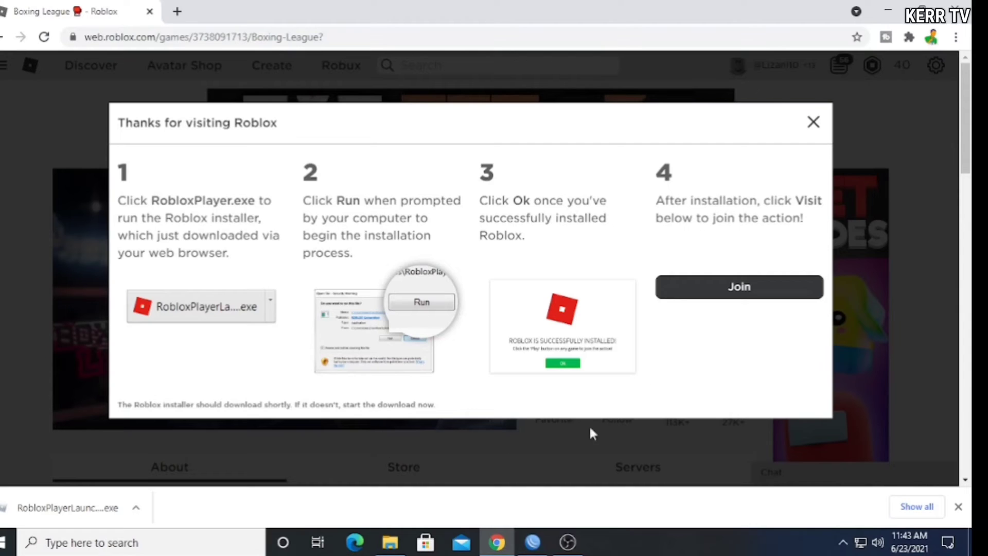
Step: Run RobloxPlayerLauncher from the Downloads folder to install Roblox Player
click(389, 542)
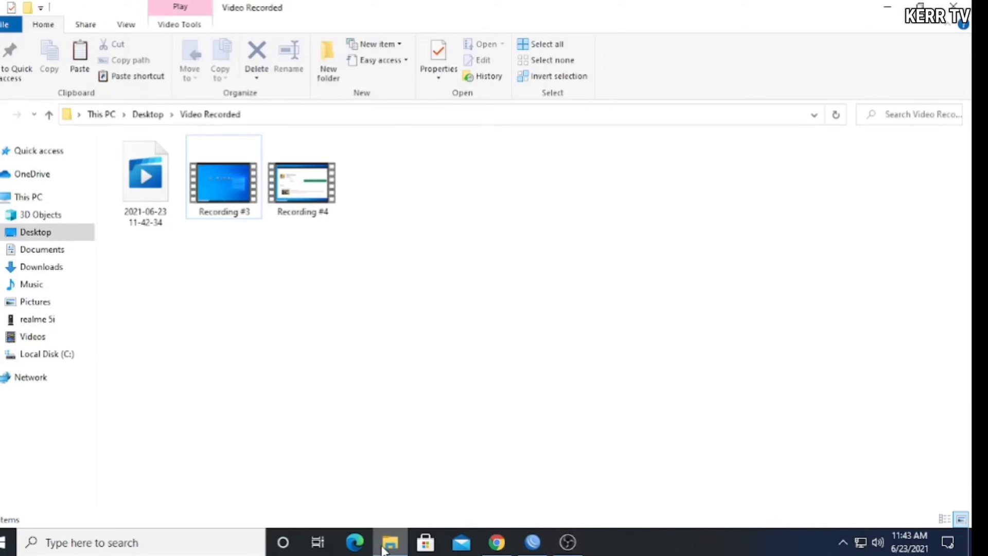
mouse_move(42, 266)
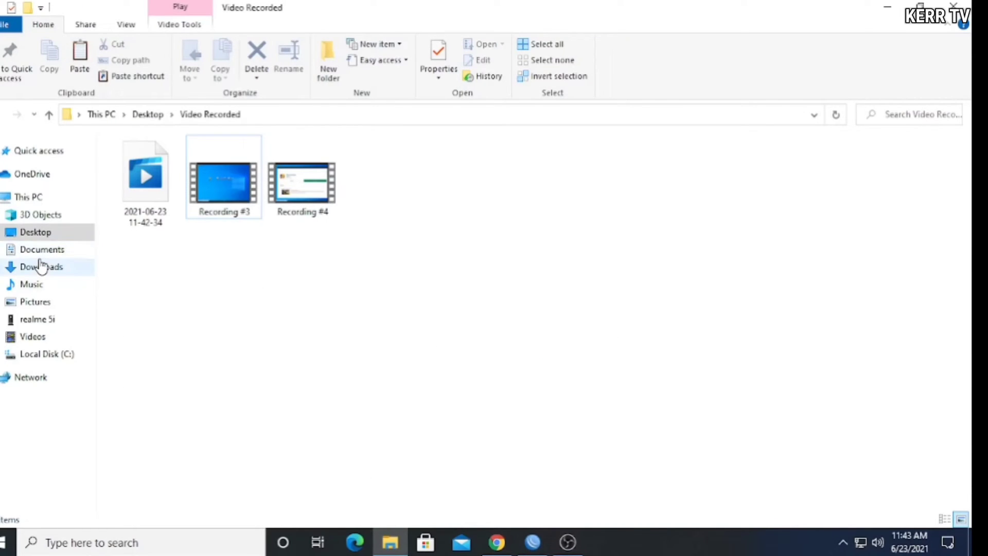
click(41, 267)
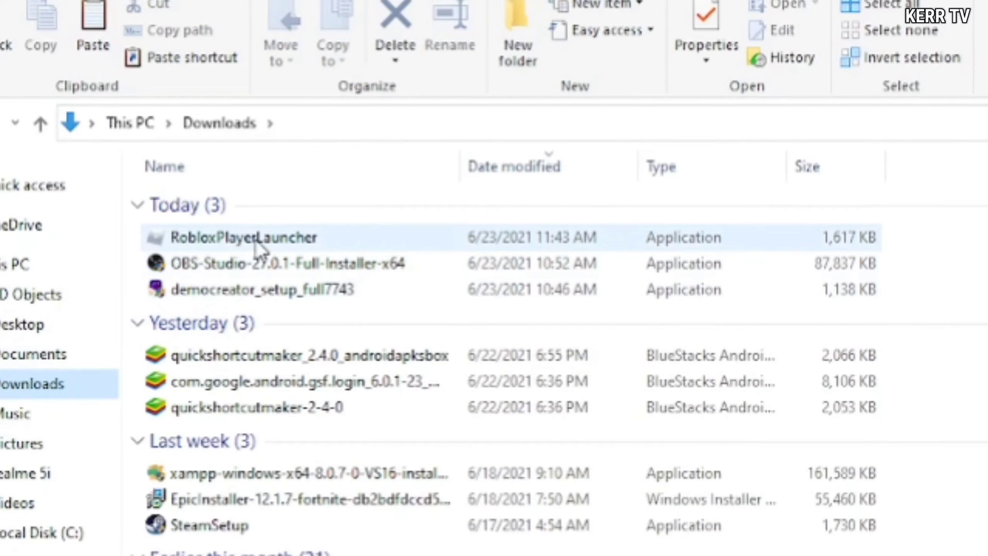
mouse_move(246, 237)
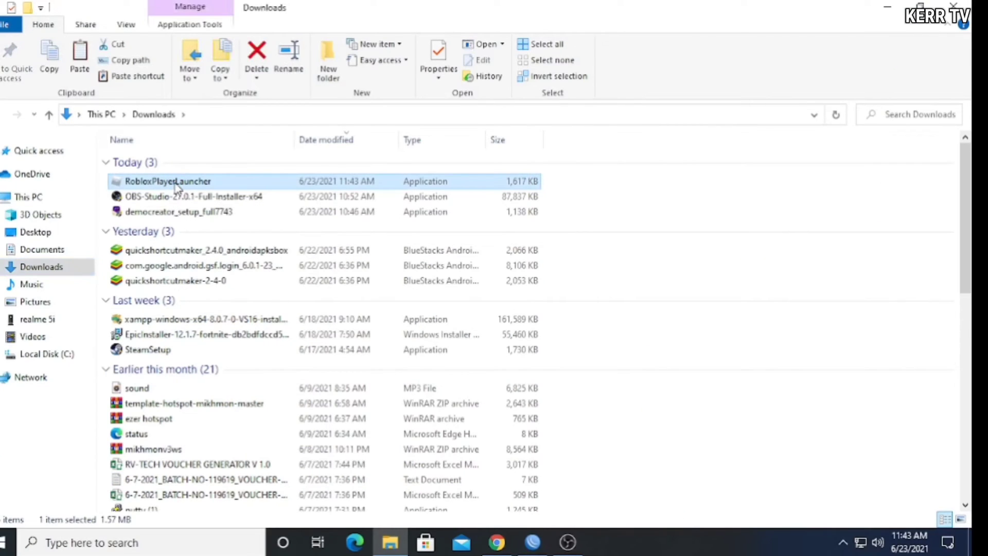
double_click(168, 181)
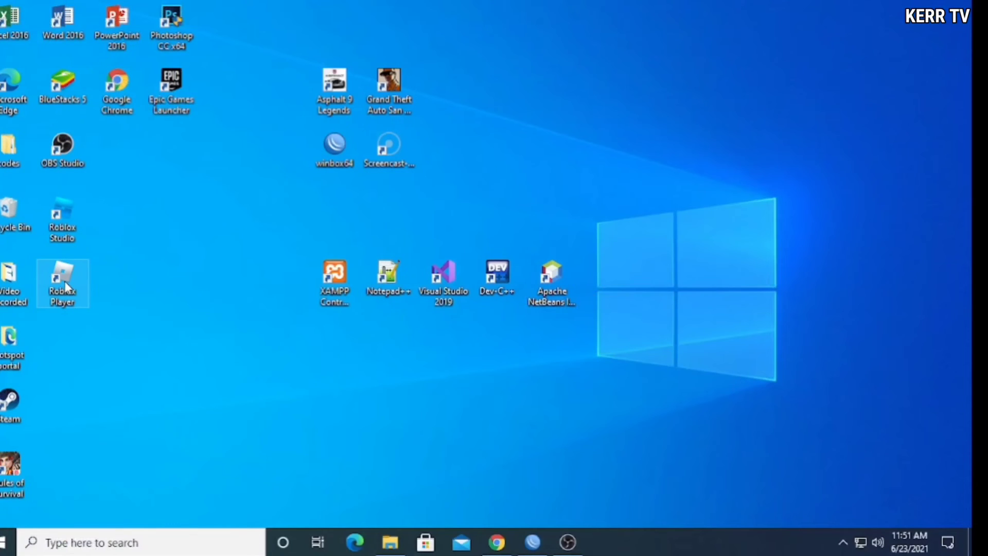
mouse_move(93, 305)
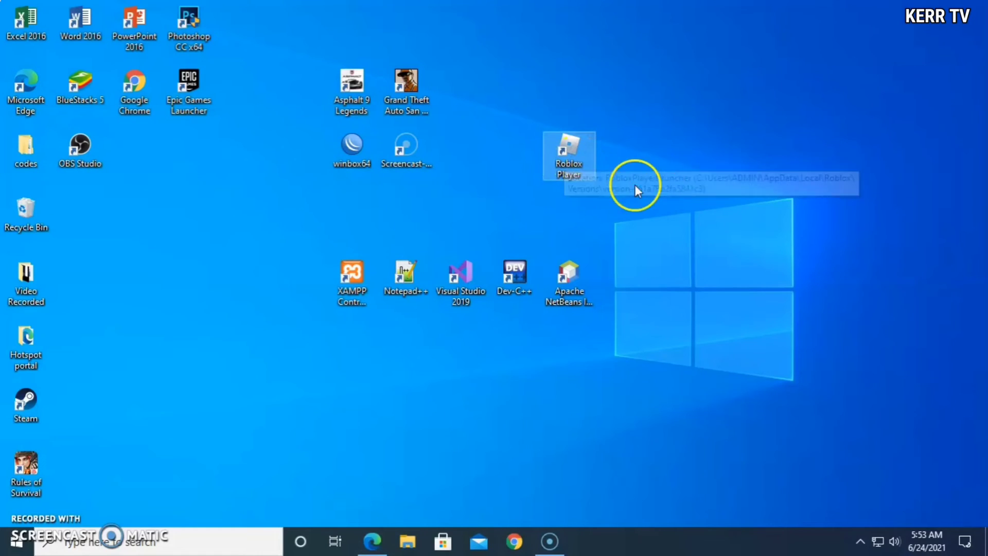
Step: Launch Roblox Player from its desktop shortcut, bringing up the Discover page
double_click(568, 152)
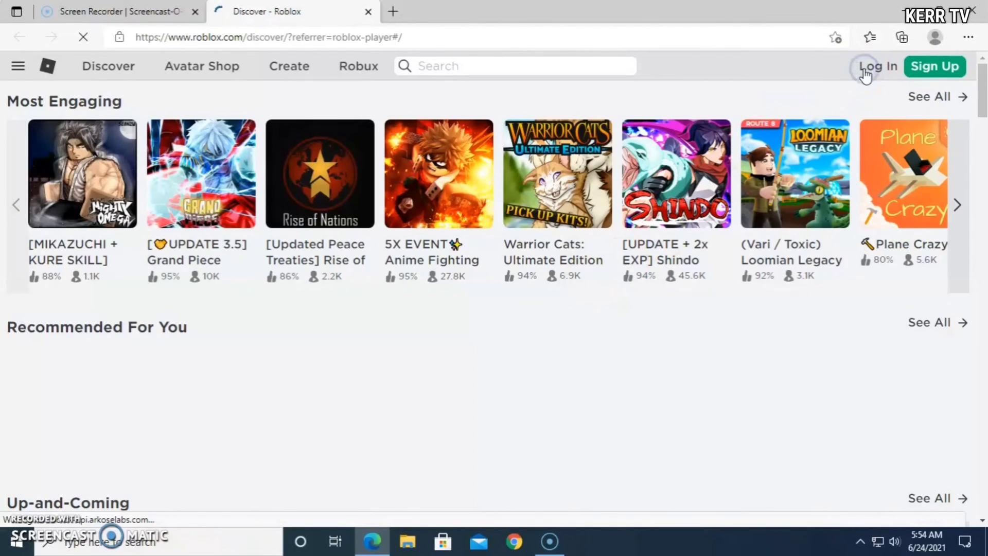
Step: Log in to the Roblox account from the Discover page dropdown
click(878, 65)
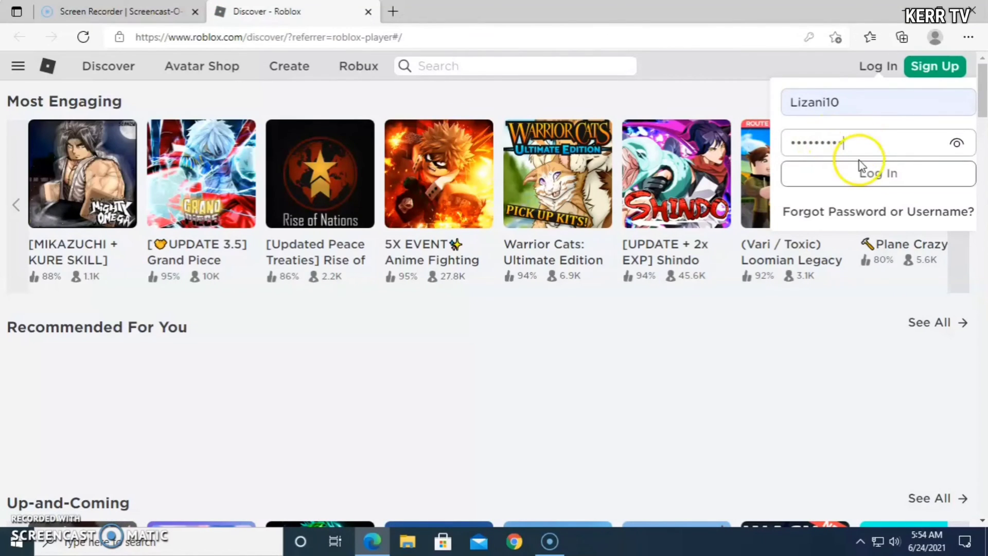
click(877, 173)
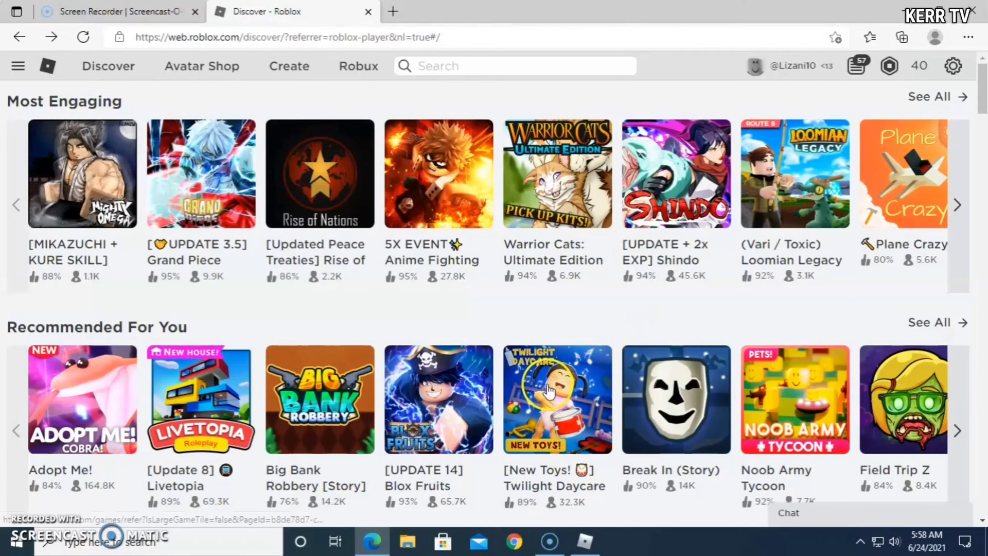
Step: Start Twilight Daycare from Recommended For You so Roblox begins loading it
click(557, 399)
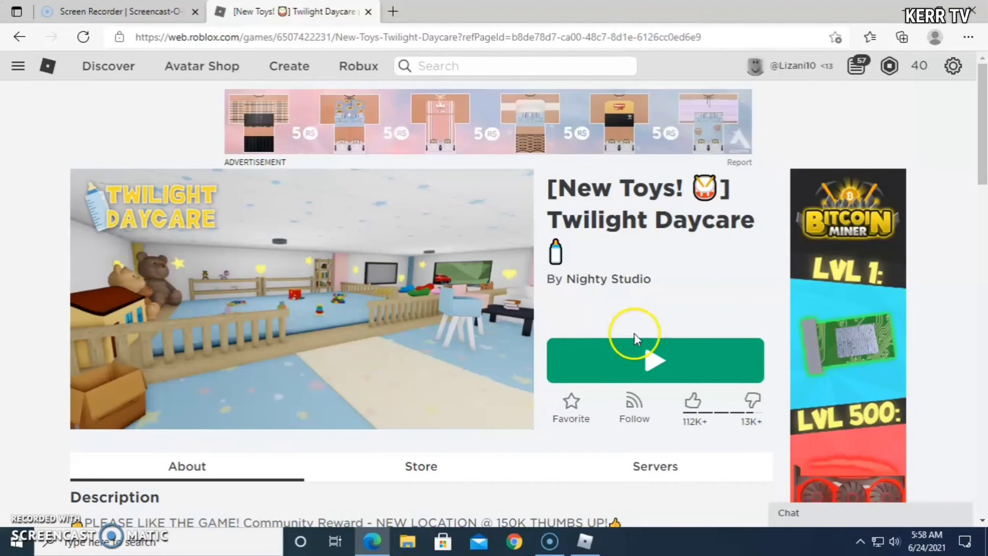
click(655, 360)
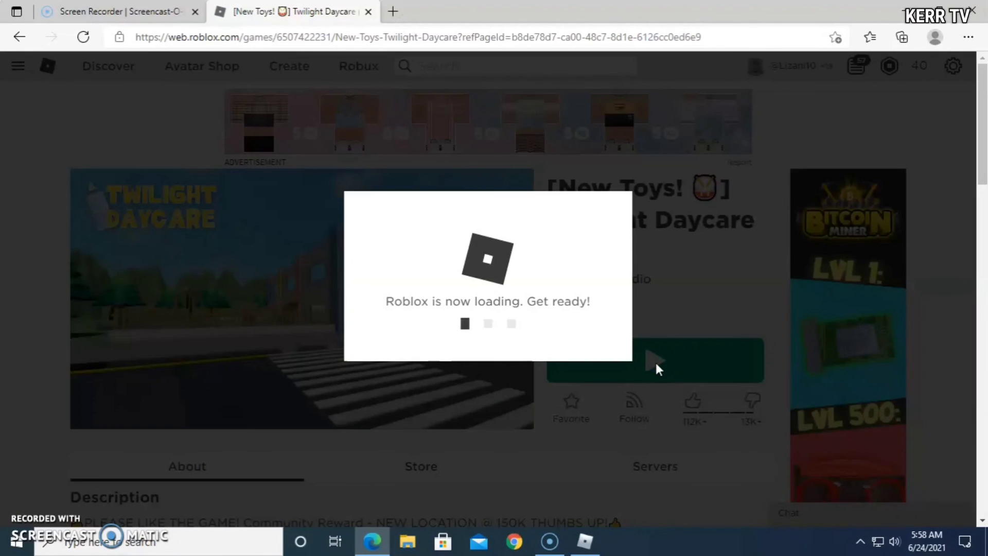